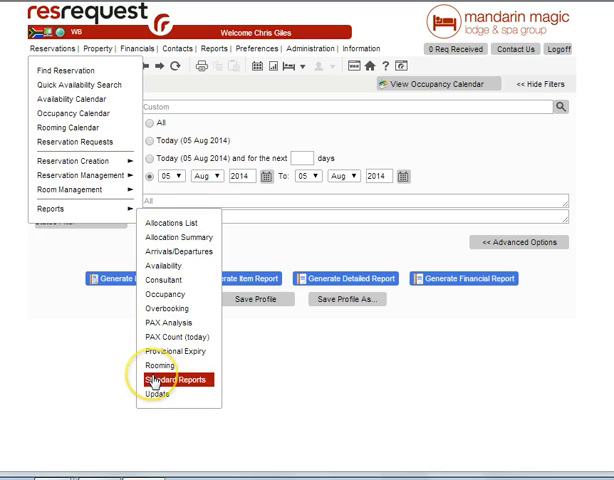
Open the Standard Report page from the reservation reports menu.
left_click(170, 380)
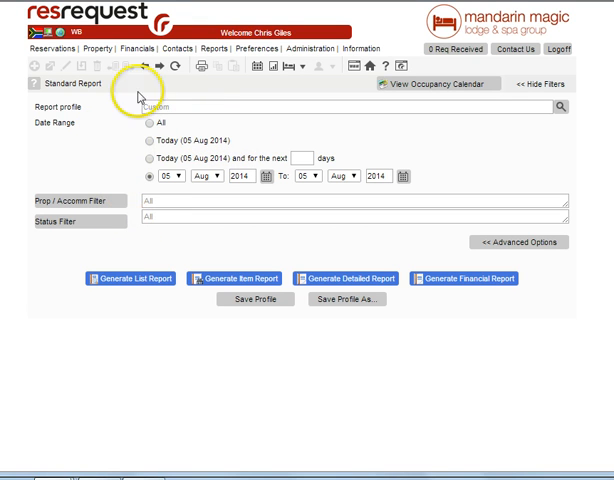
mouse_move(138, 228)
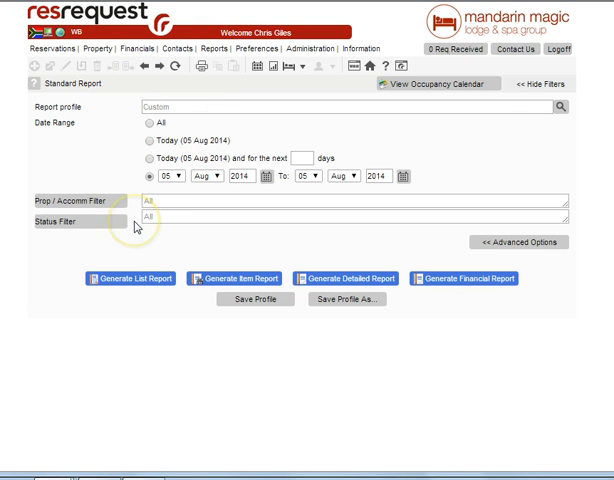
mouse_move(134, 224)
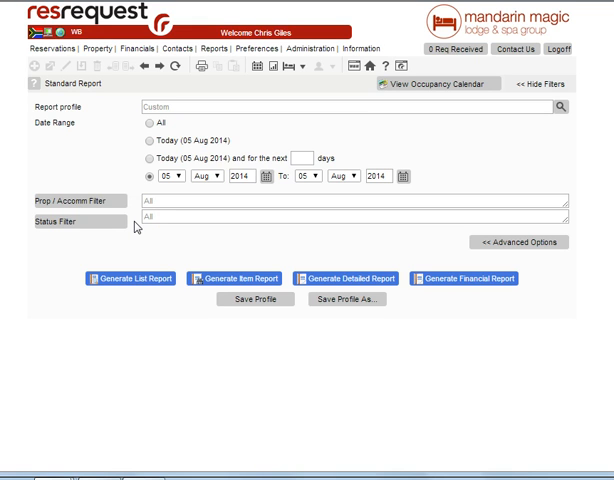
mouse_move(210, 210)
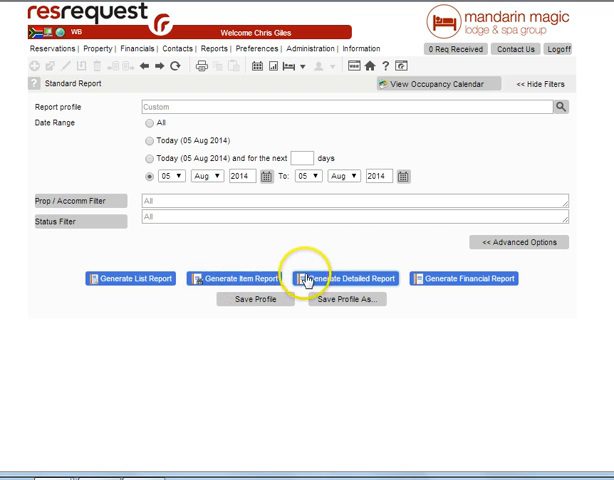
mouse_move(476, 280)
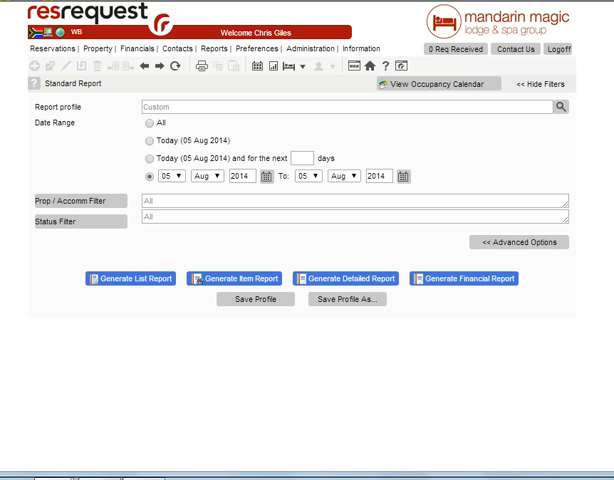
mouse_move(30, 24)
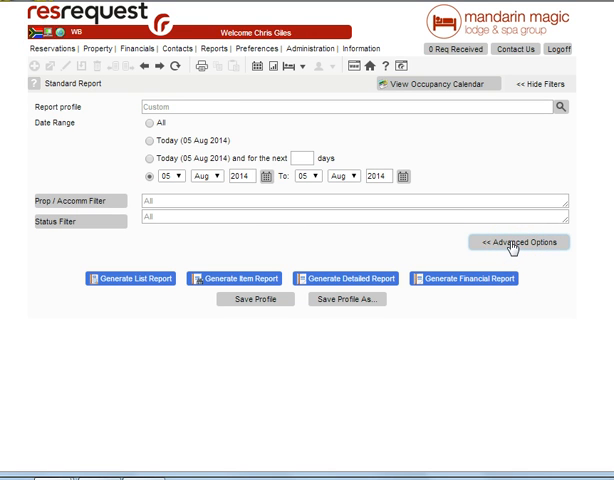
Reveal all advanced options, including cancellation date range, TBA-only and detail display settings.
left_click(512, 242)
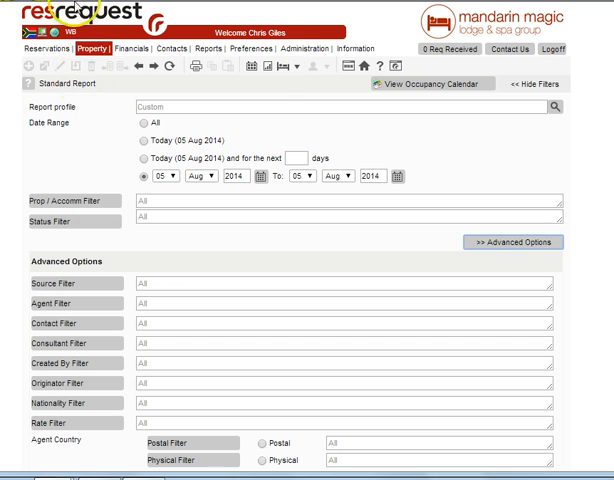
mouse_move(104, 156)
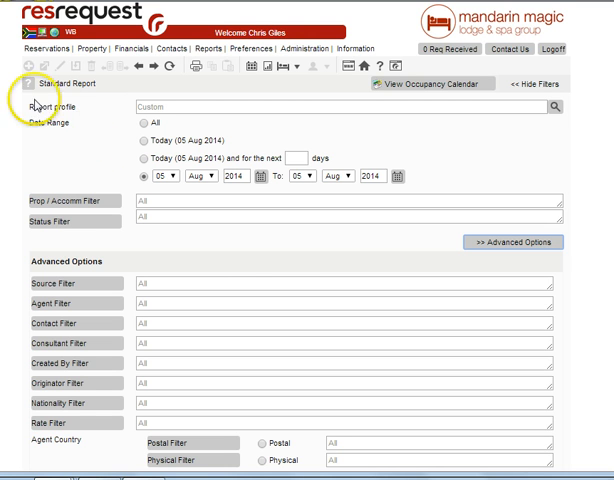
scroll("down", 3)
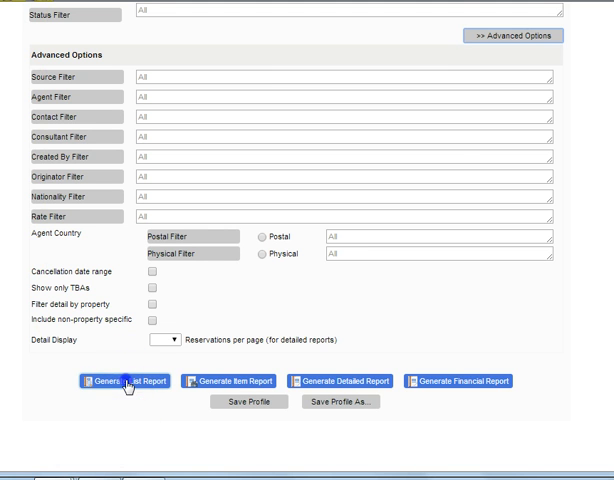
Generate the list report, then the item report grouped by property, and show the filters again.
left_click(124, 380)
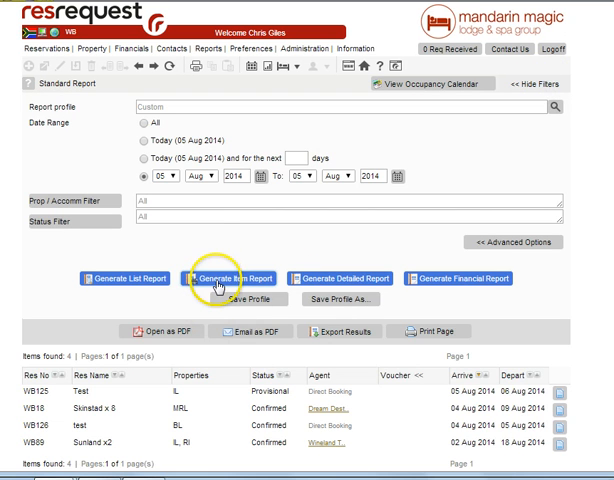
left_click(222, 278)
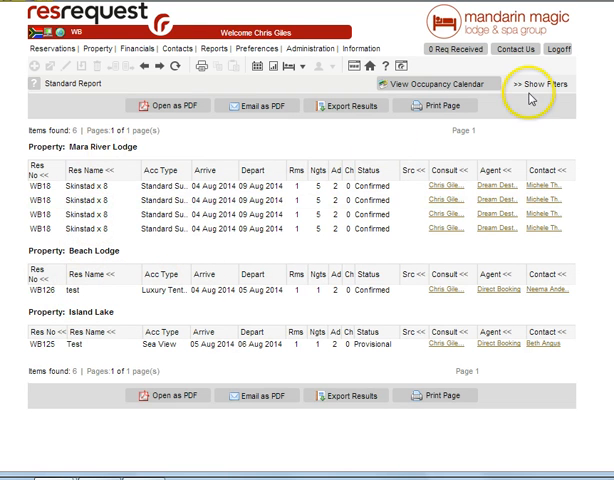
left_click(544, 84)
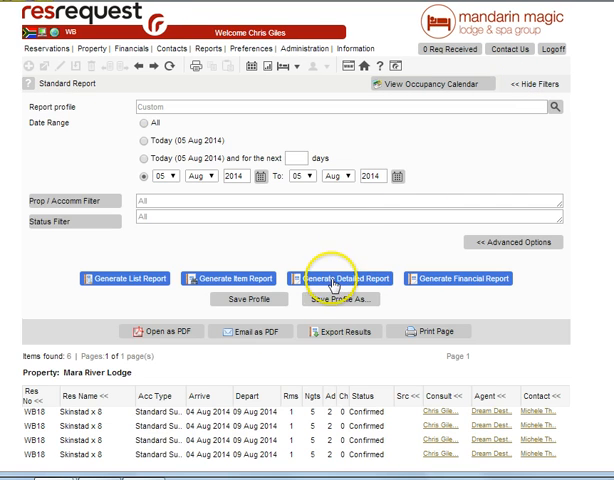